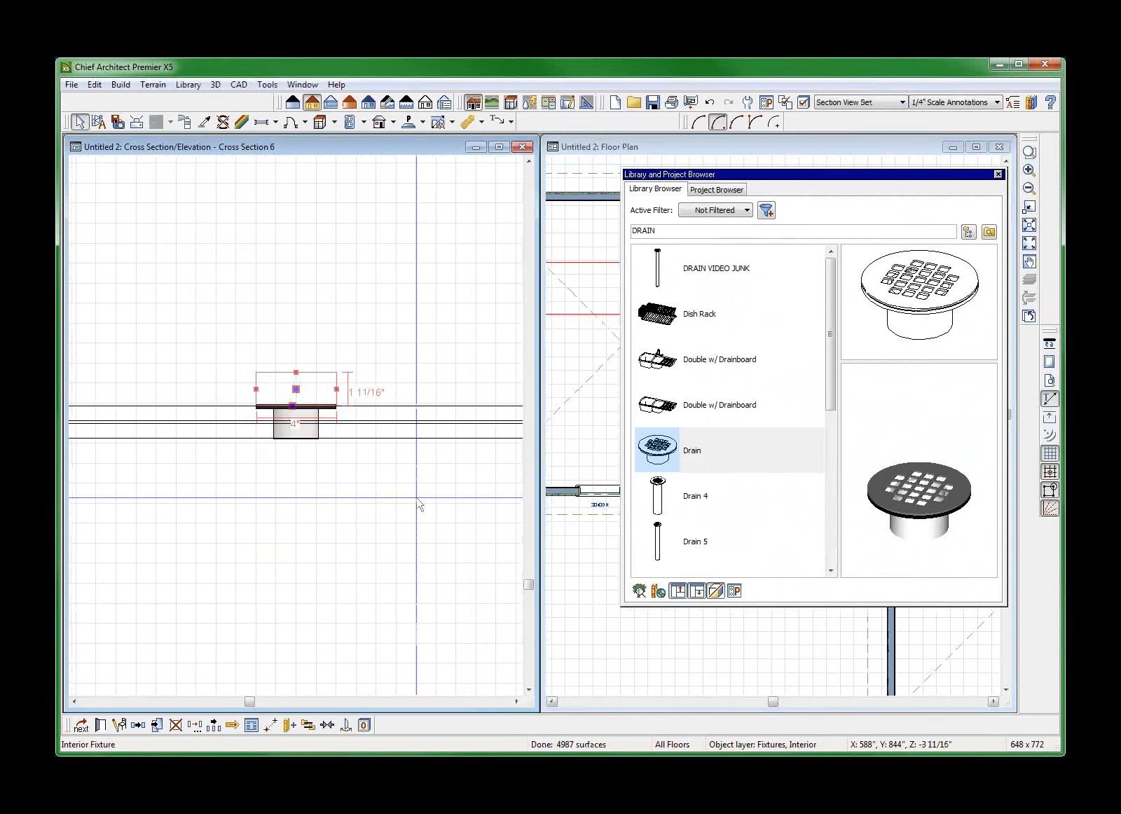
- Give the drain symbol a specified origin with X/Y/Z at 0
double_click(294, 389)
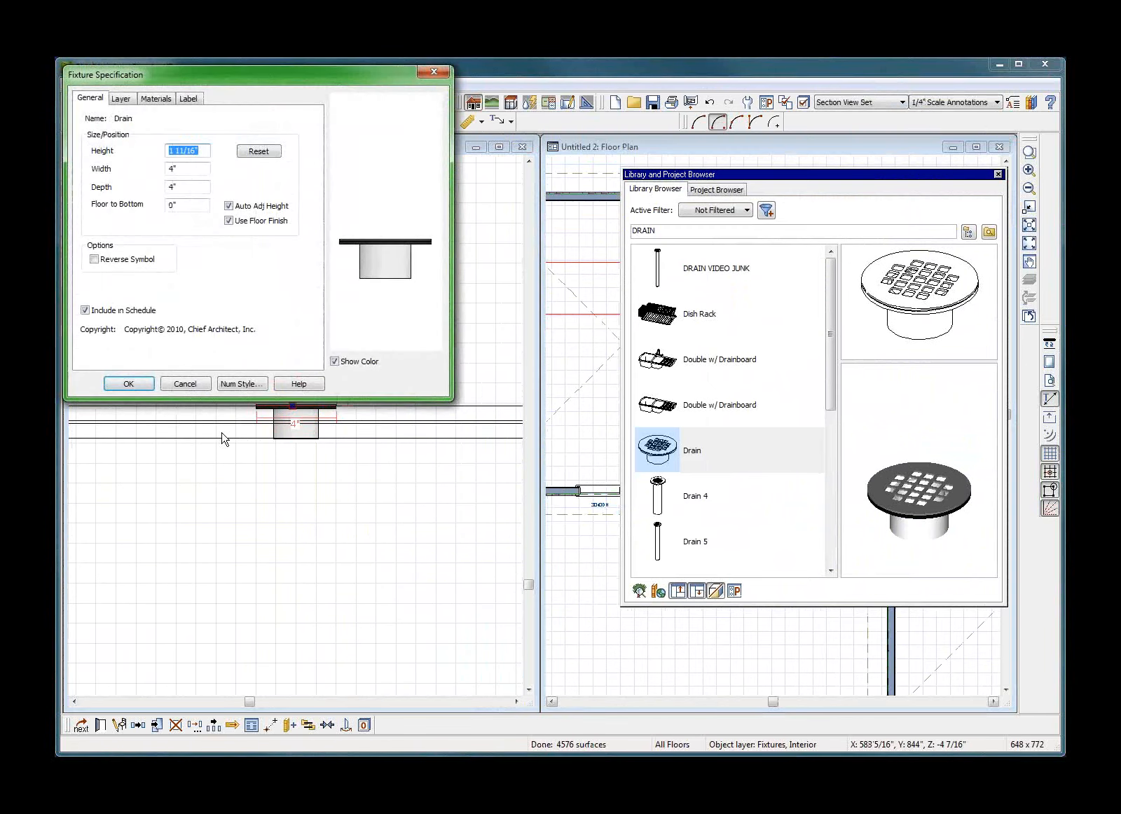
left_click(129, 384)
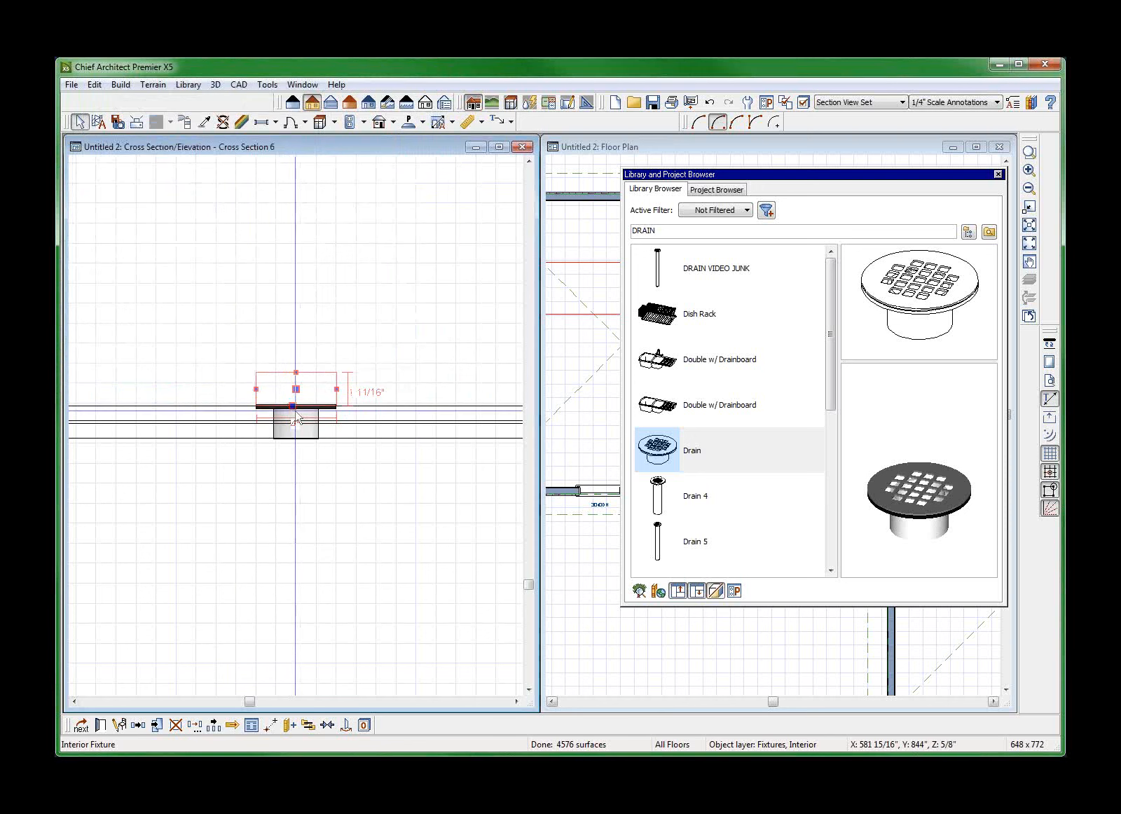
right_click(293, 415)
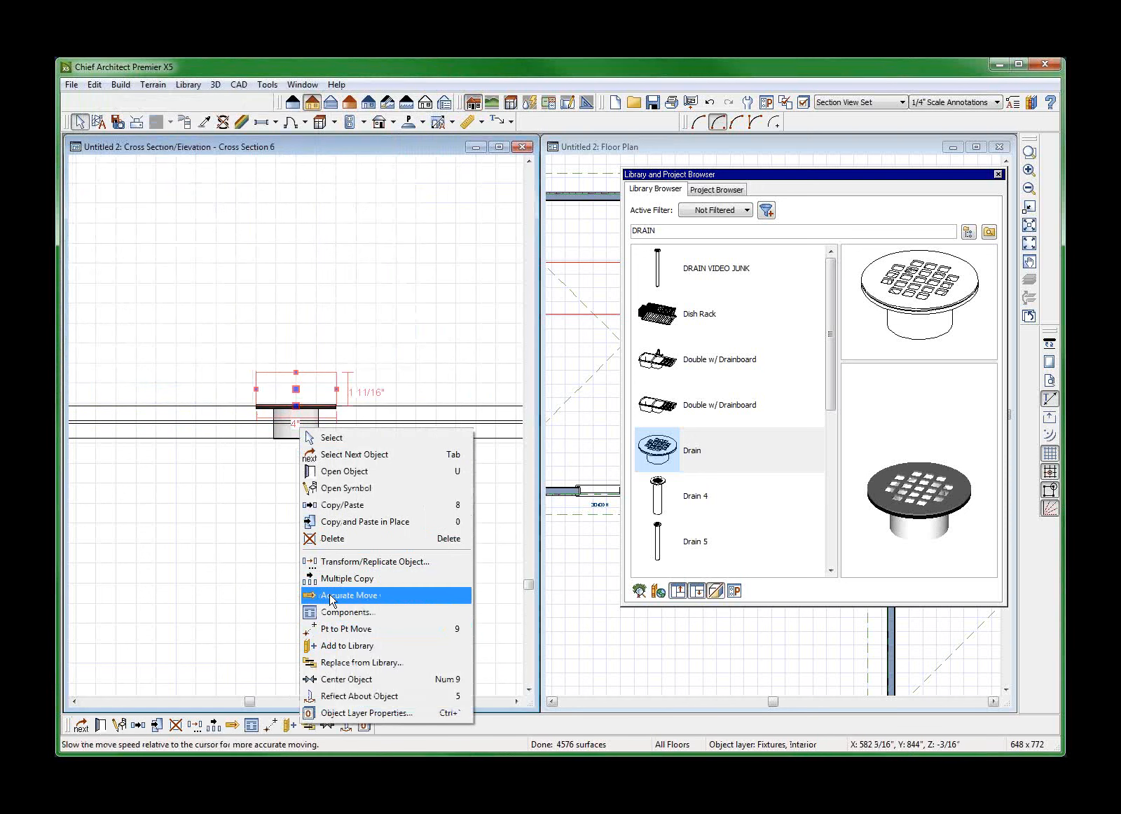
left_click(346, 487)
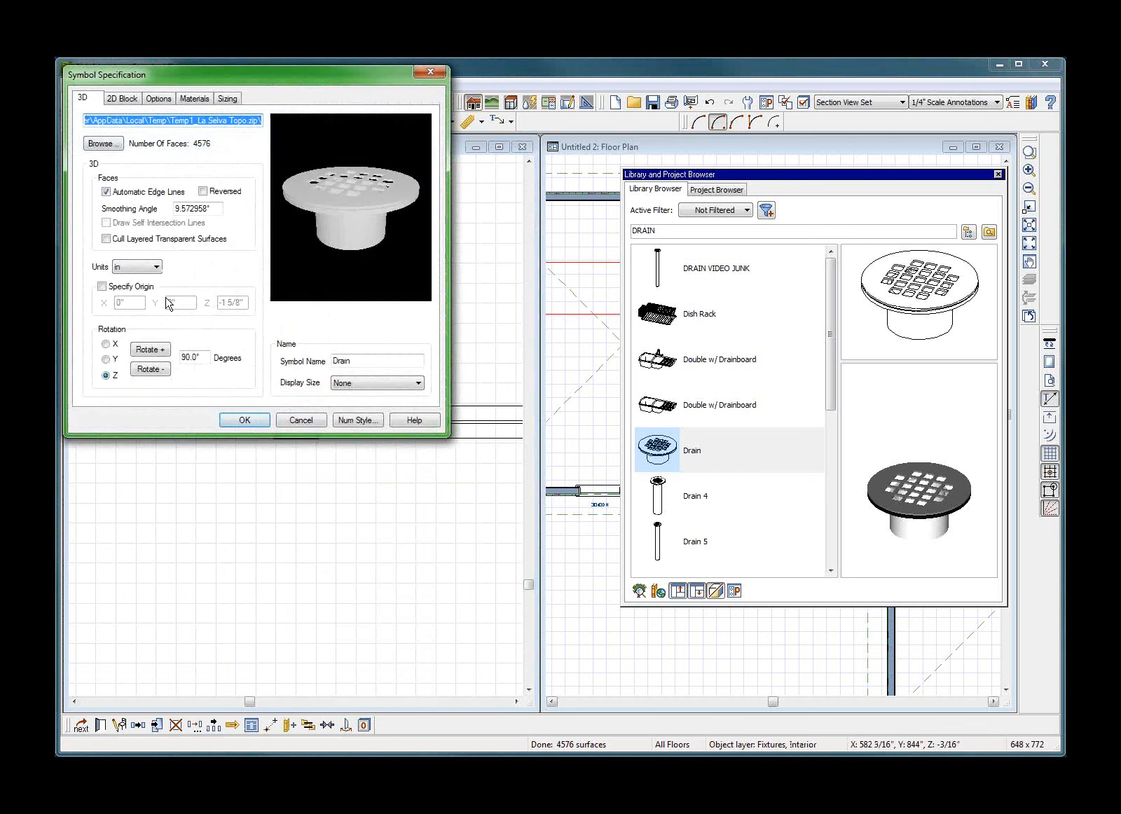
left_click(101, 285)
type("0")
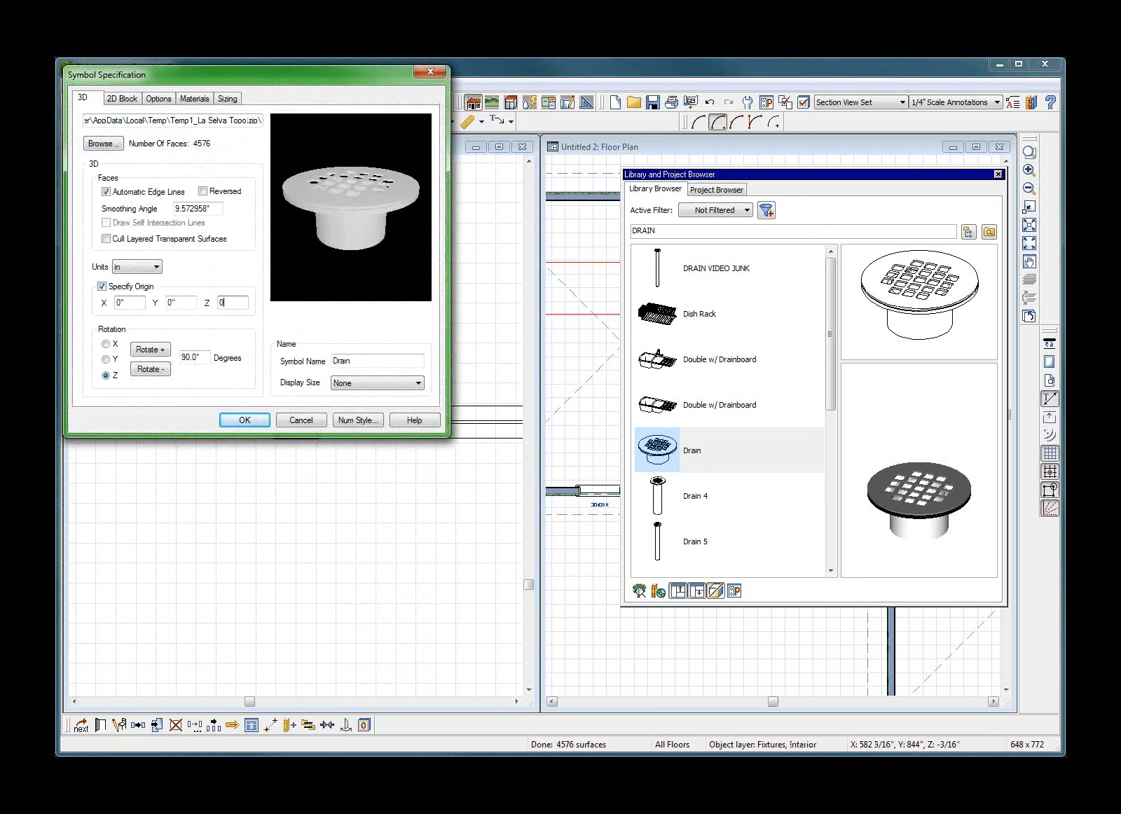
left_click(244, 419)
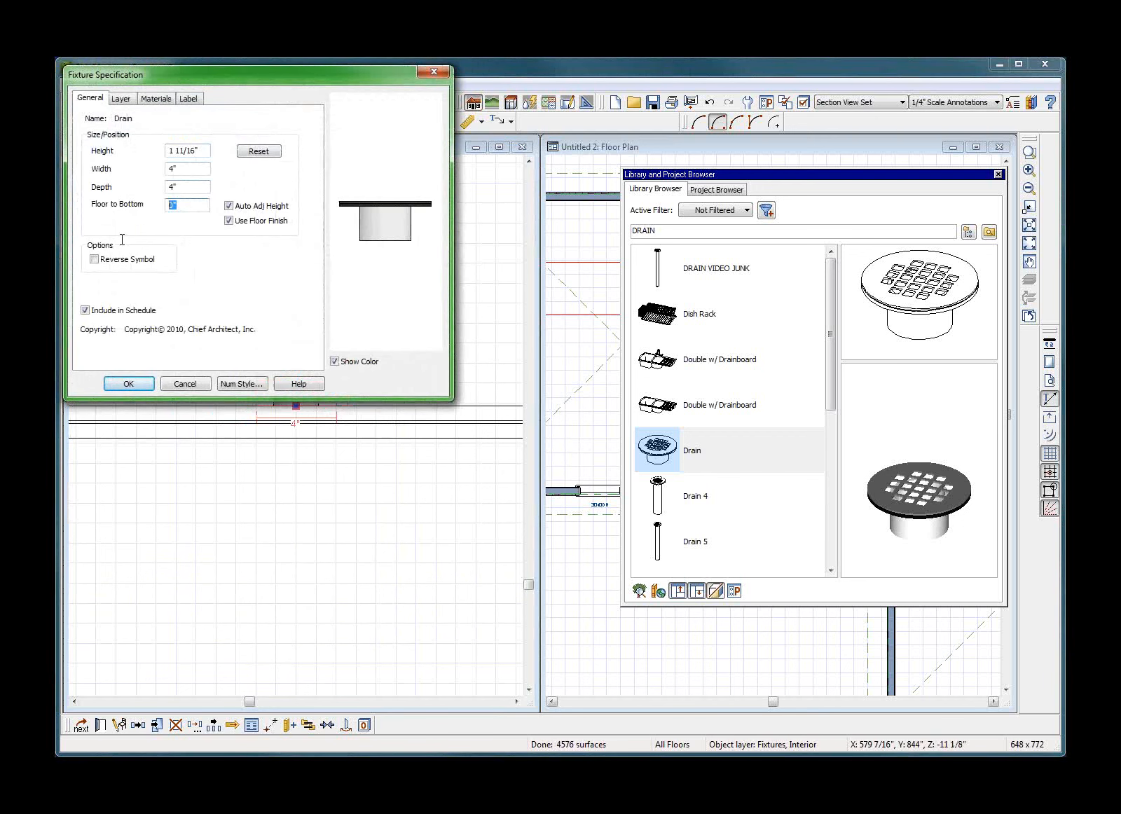
- Set the drain fixture's Floor to Bottom distance to 1 5/8"
type("1 5")
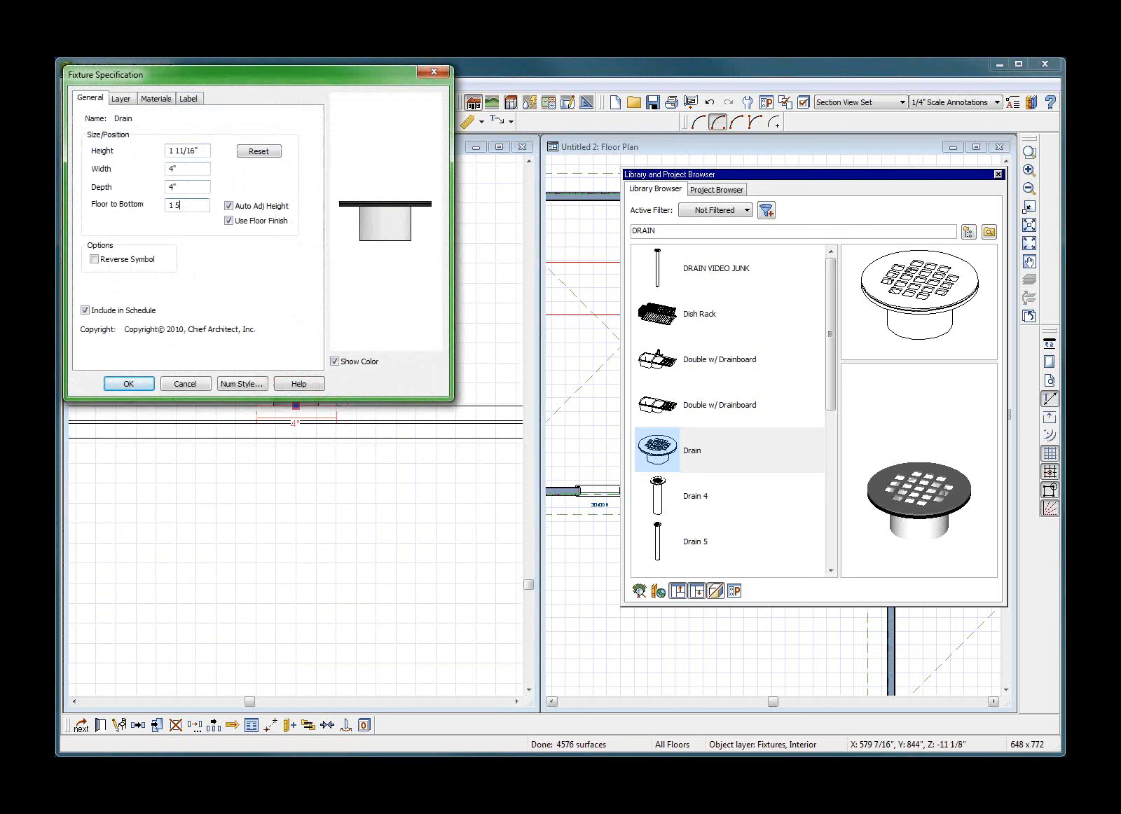
left_click(127, 384)
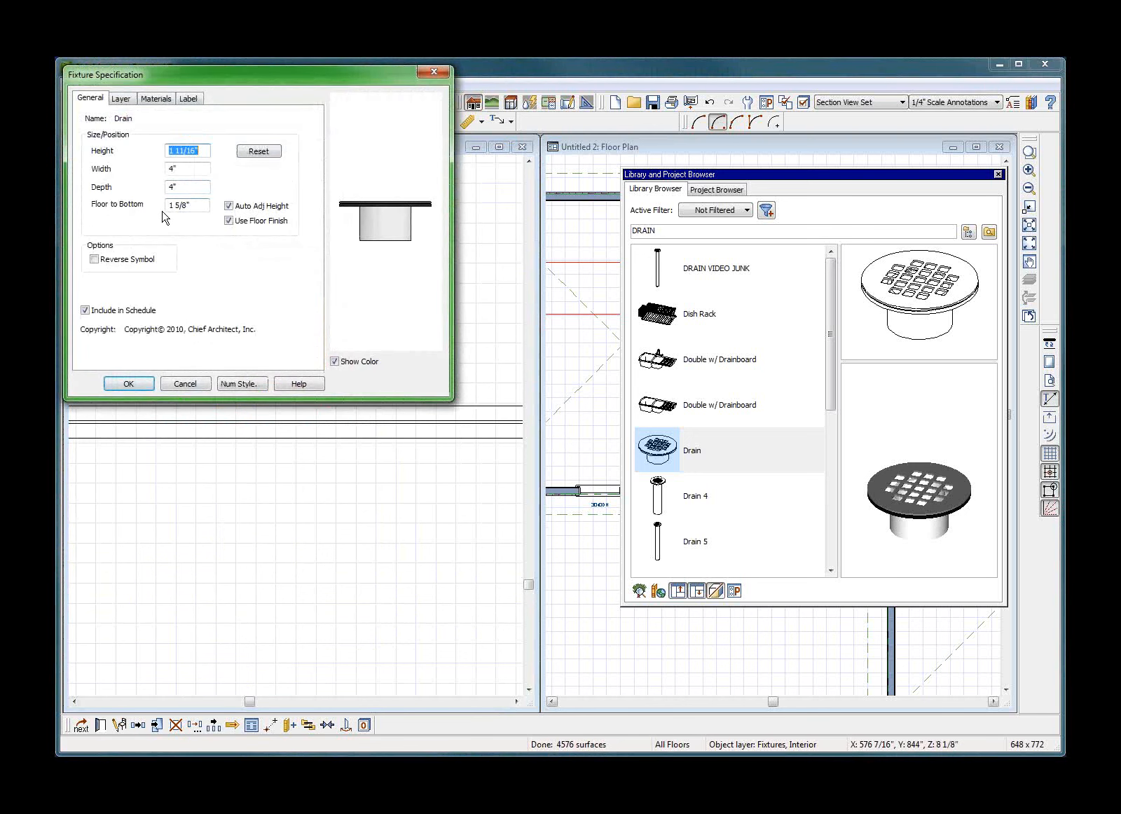
left_click(188, 206)
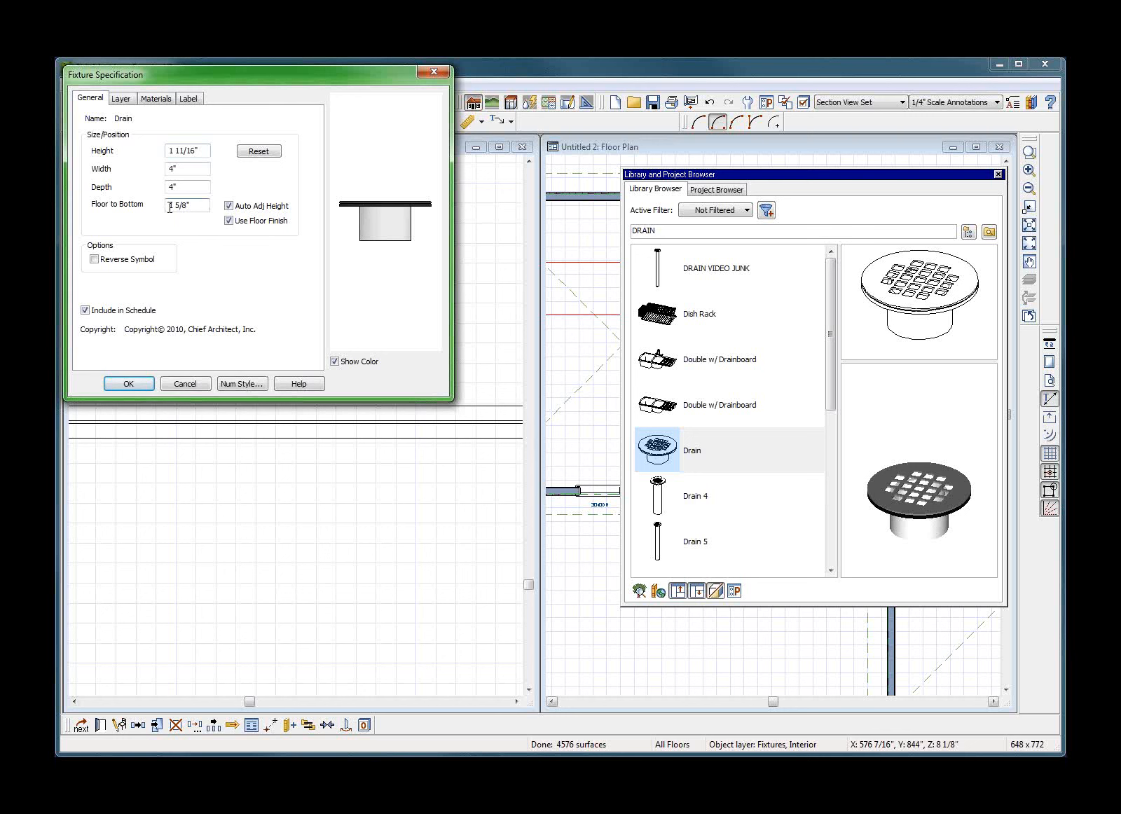
left_click(129, 384)
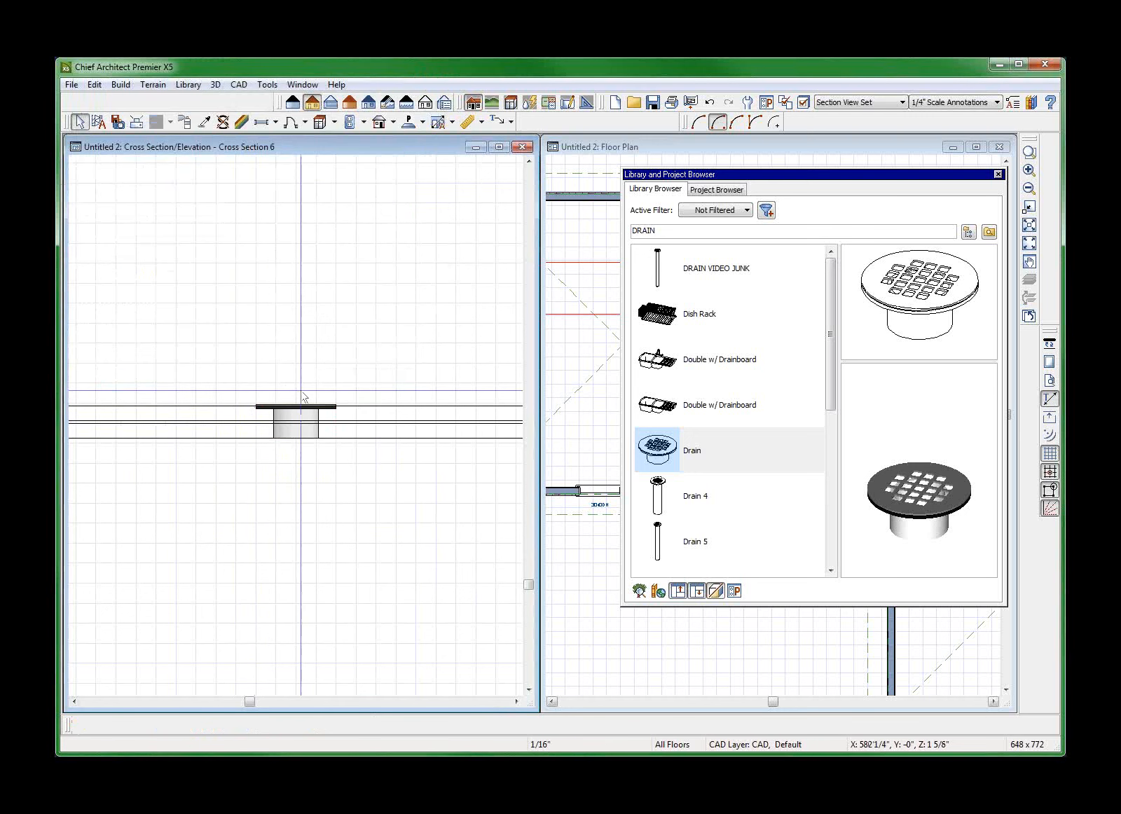
- Add the adjusted drain fixture to the library via its context menu
right_click(291, 421)
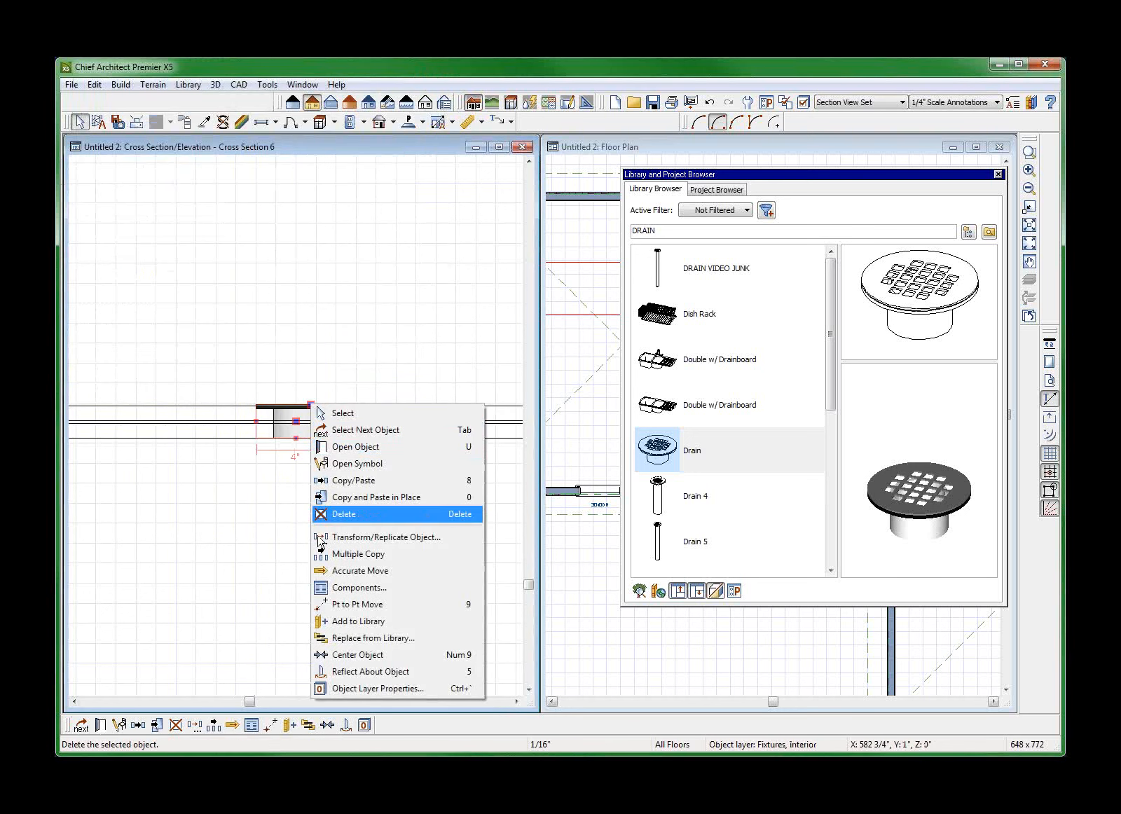
mouse_move(355, 620)
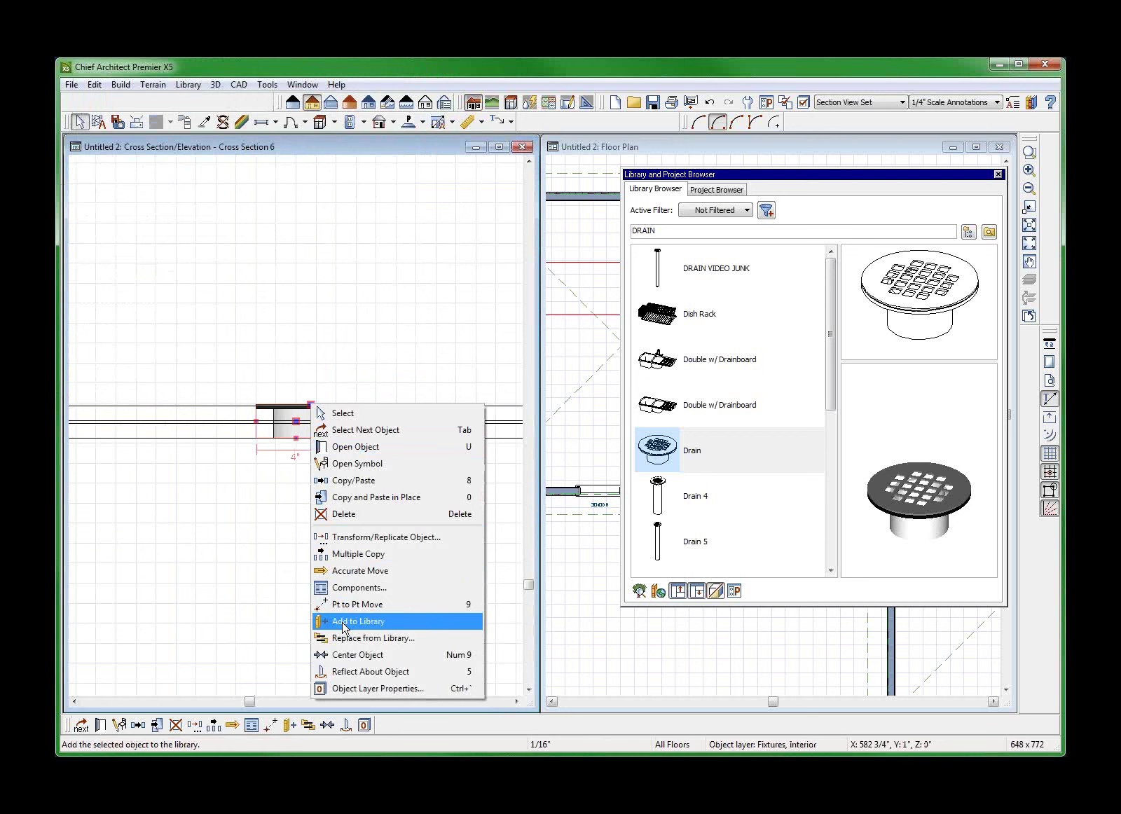
left_click(357, 620)
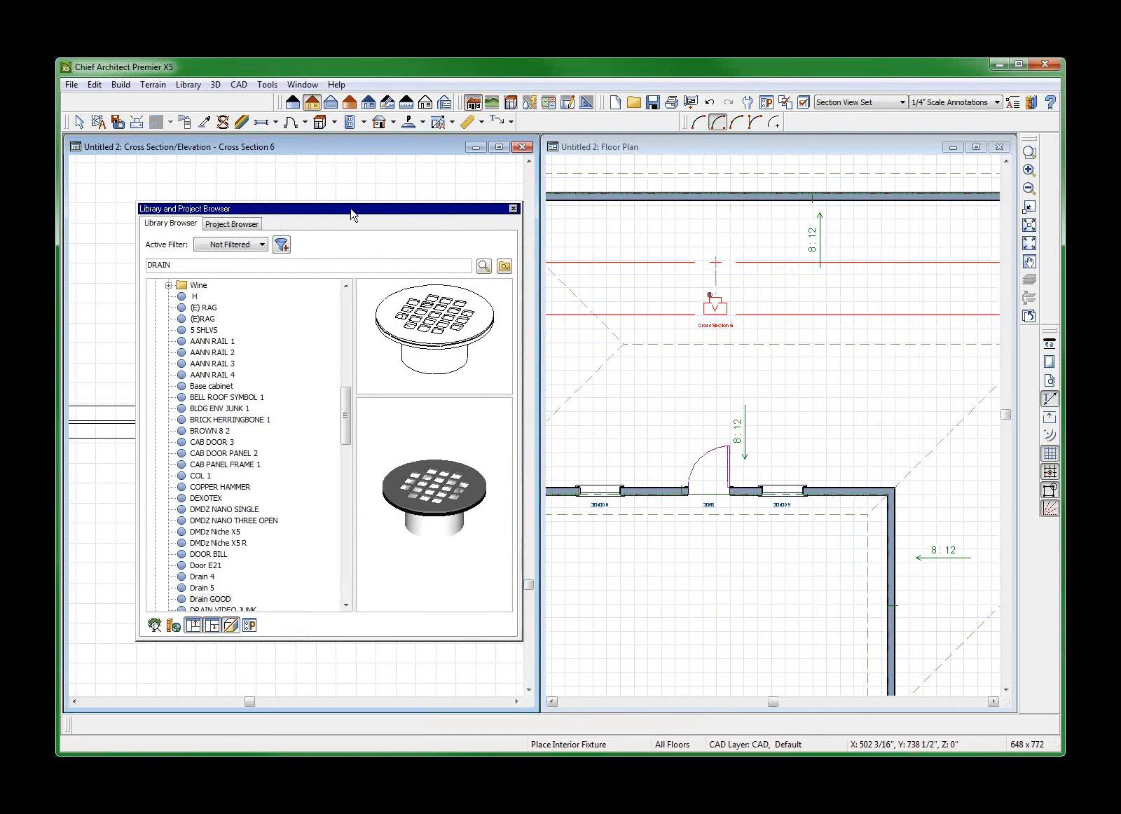
mouse_move(424, 495)
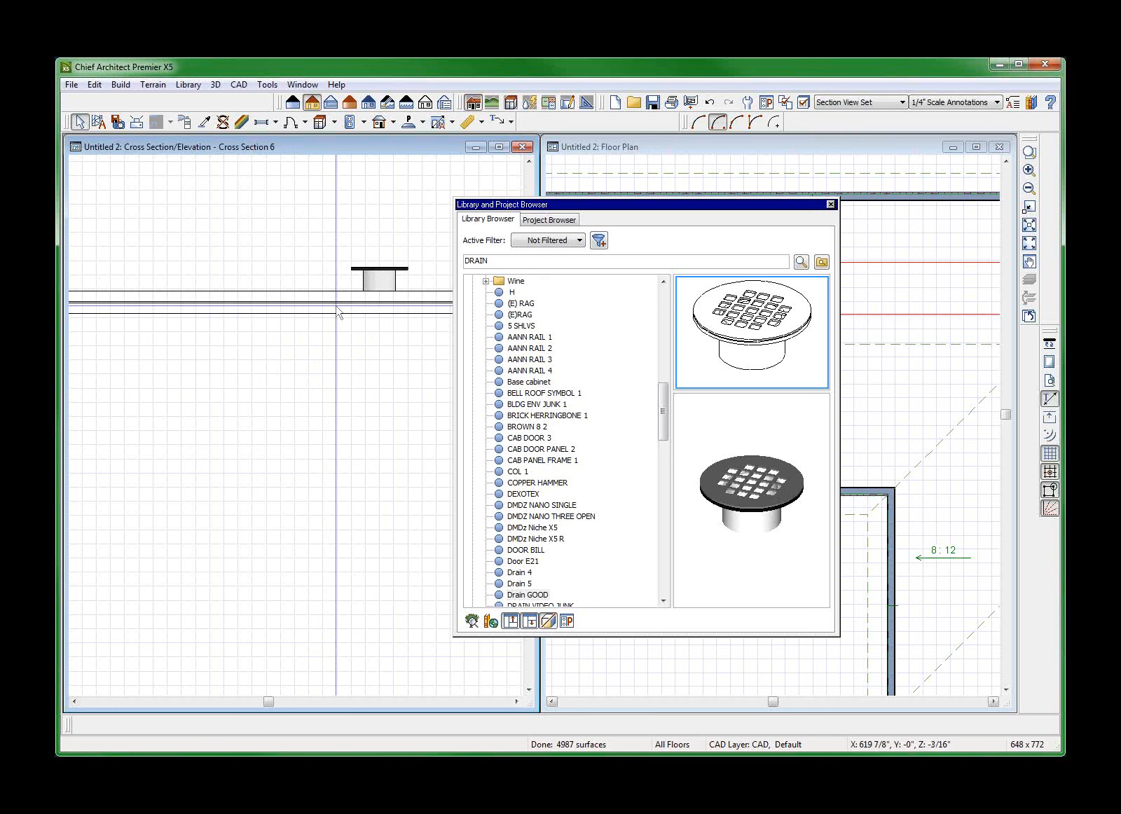
- Place the saved drain symbol onto the floor in the cross section and select it
left_click(379, 275)
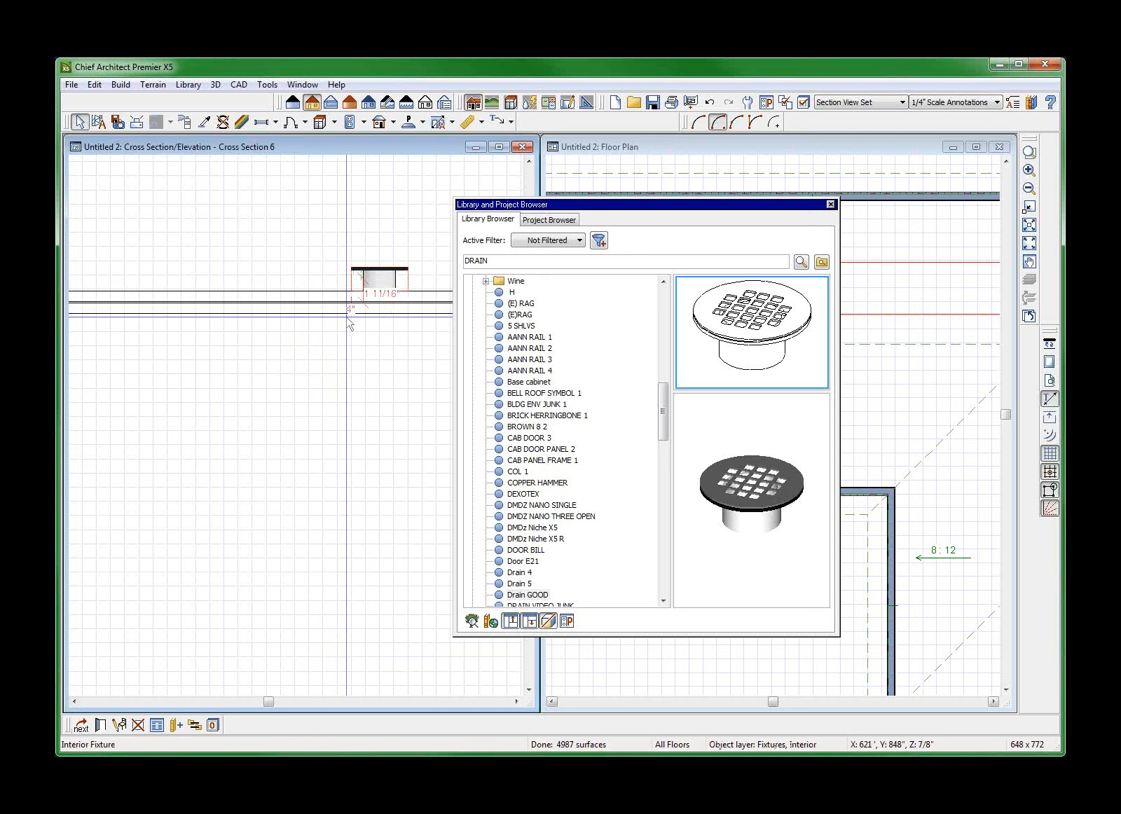
left_click(376, 286)
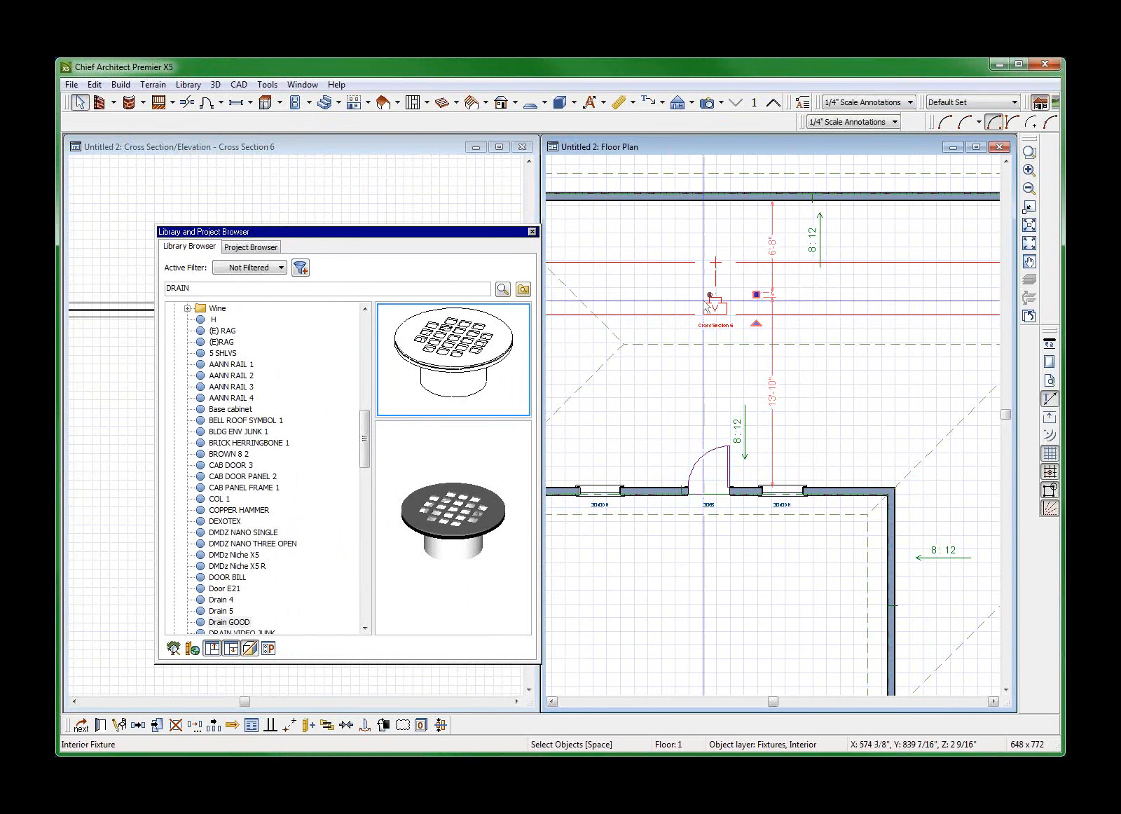
- Open the Drain GOOD library symbol's Symbol Specification from the Library Browser
left_click(712, 309)
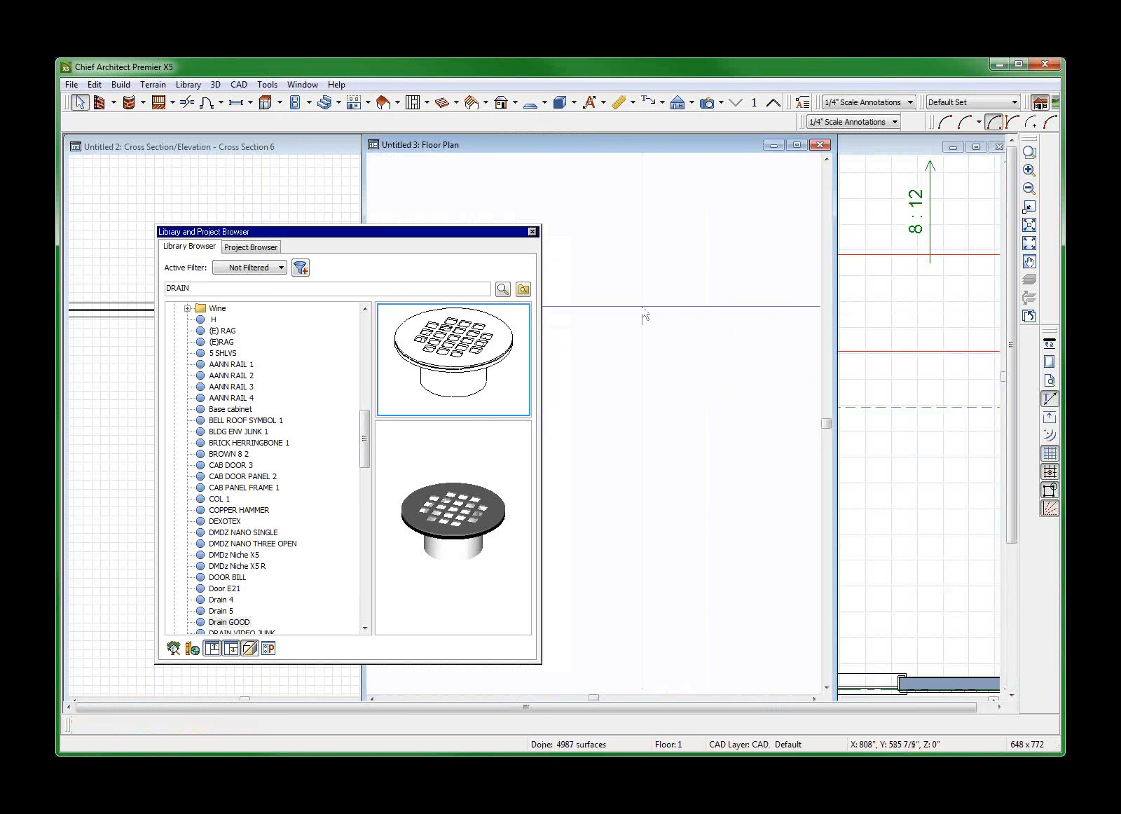
left_click(242, 431)
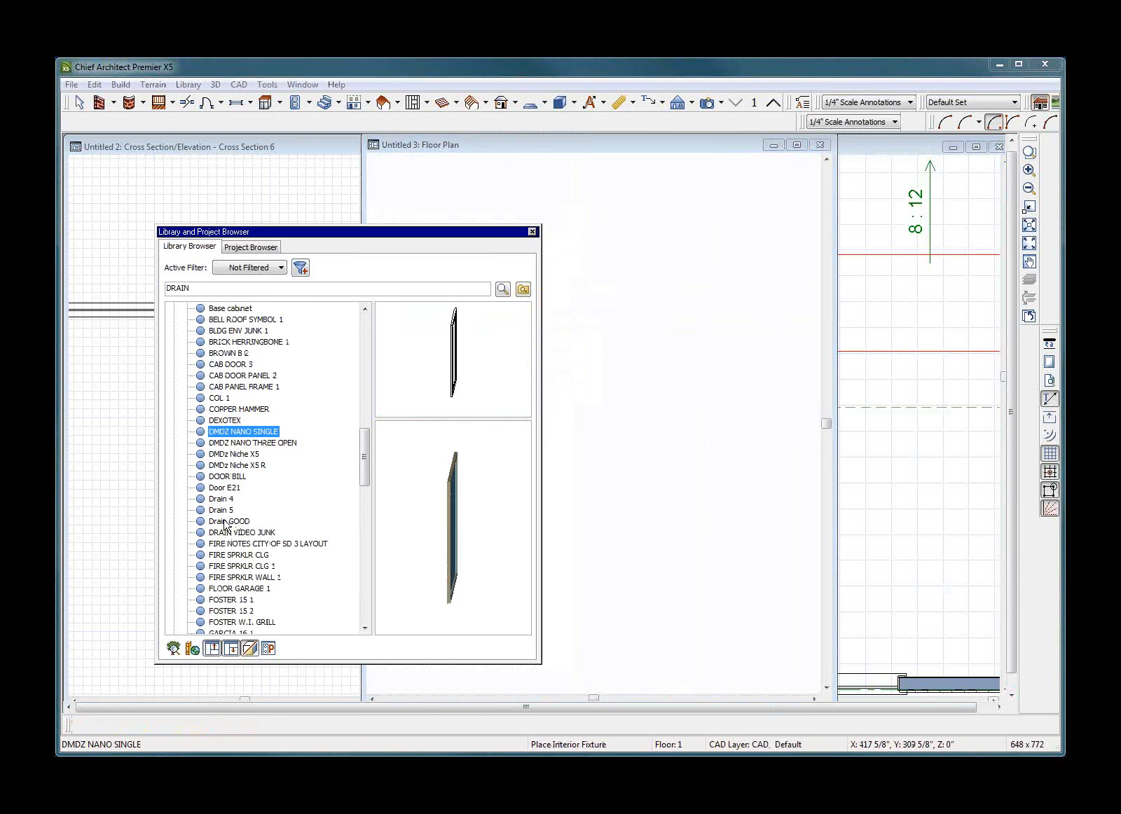
right_click(227, 521)
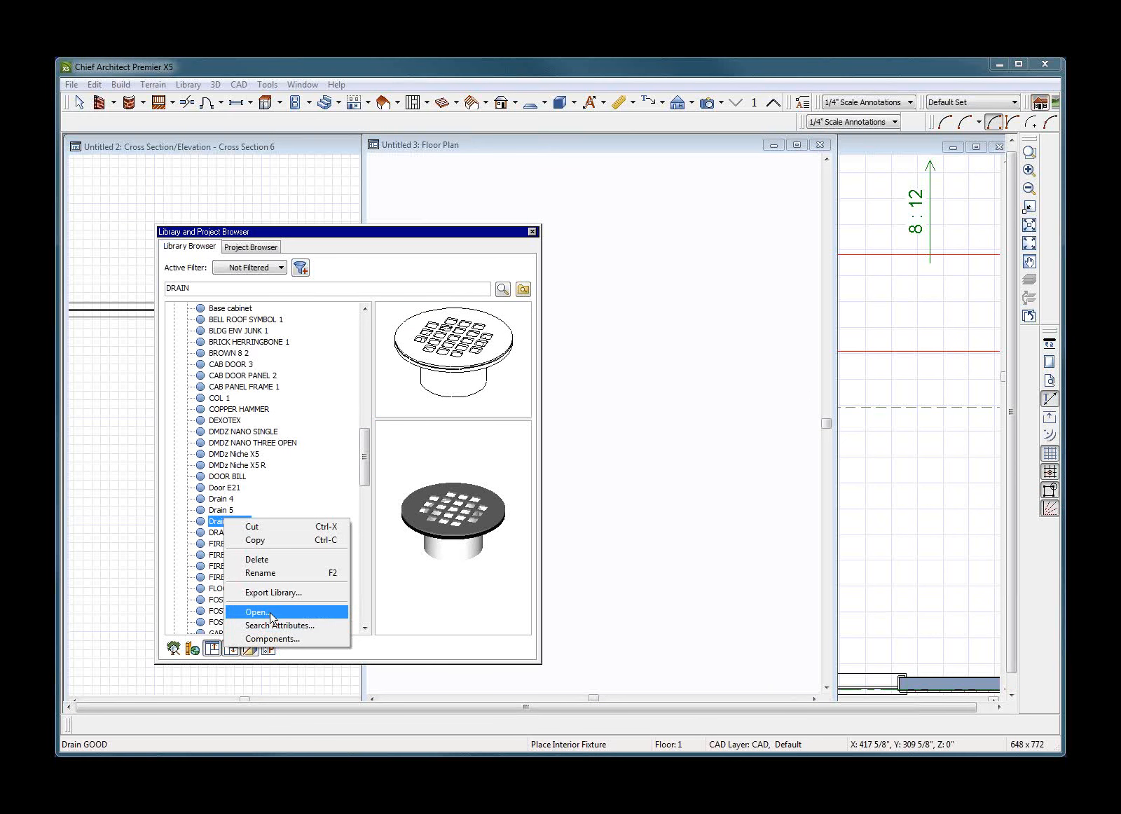
left_click(257, 612)
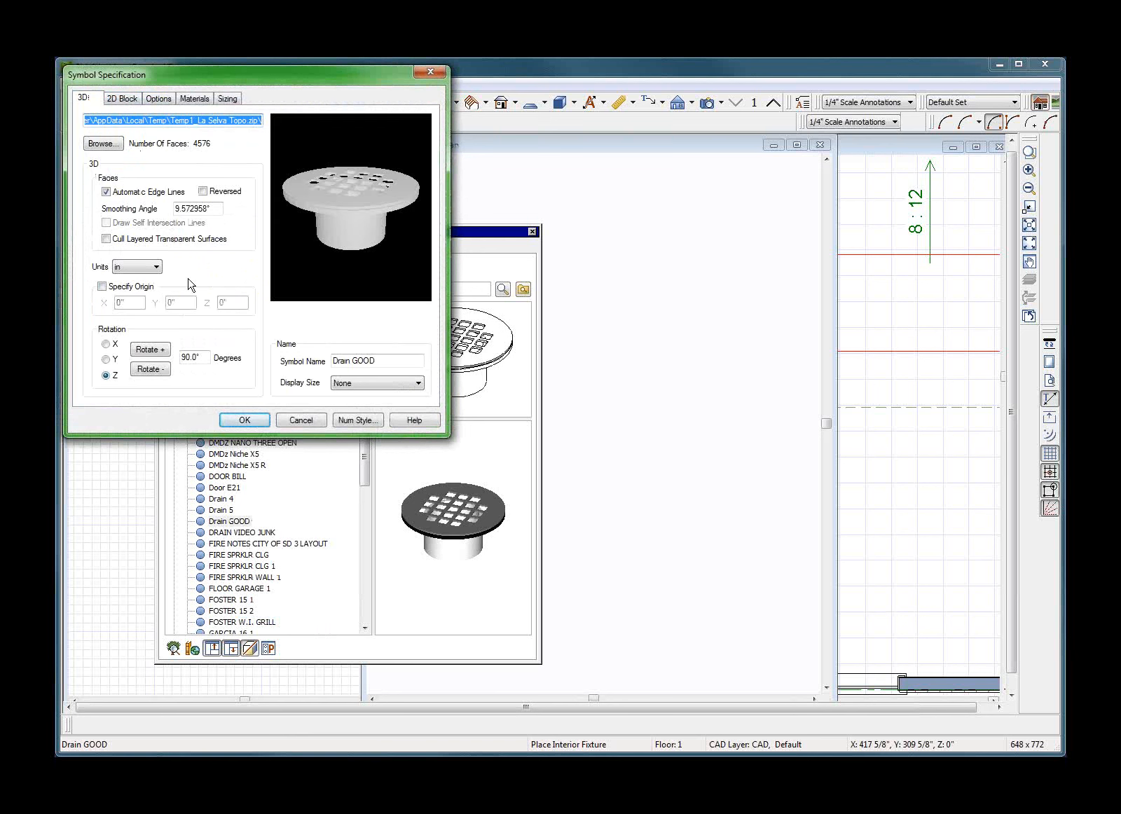
mouse_move(195, 299)
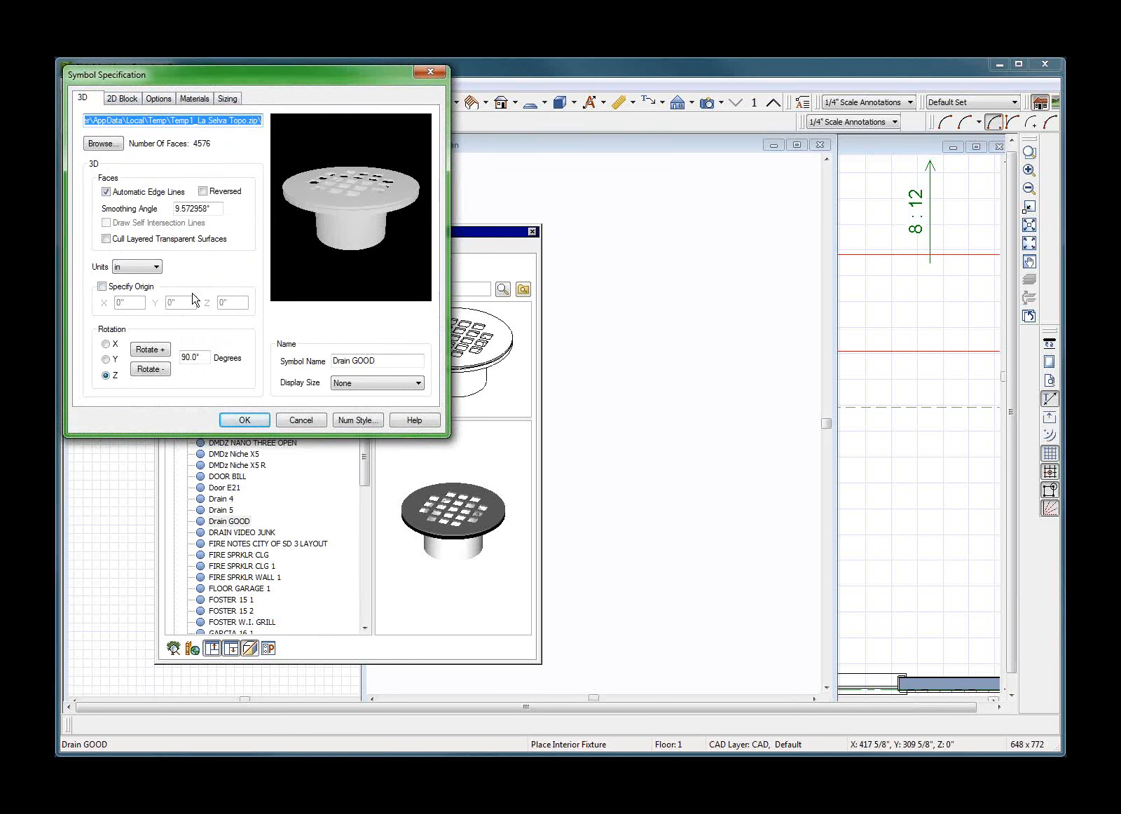
- Close the Drain GOOD Symbol Specification after reviewing the 3D settings
left_click(244, 419)
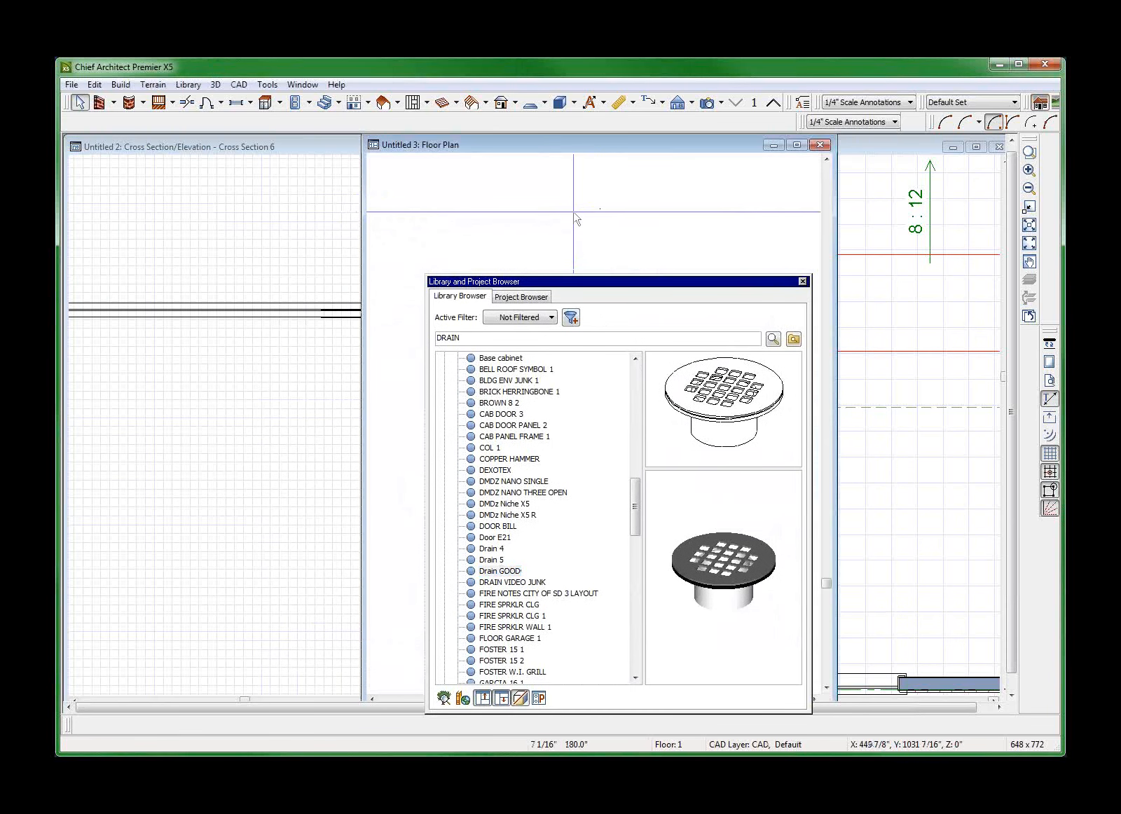
- Close Untitled 3 without saving and select the drain in Untitled 2's cross section
left_click(821, 144)
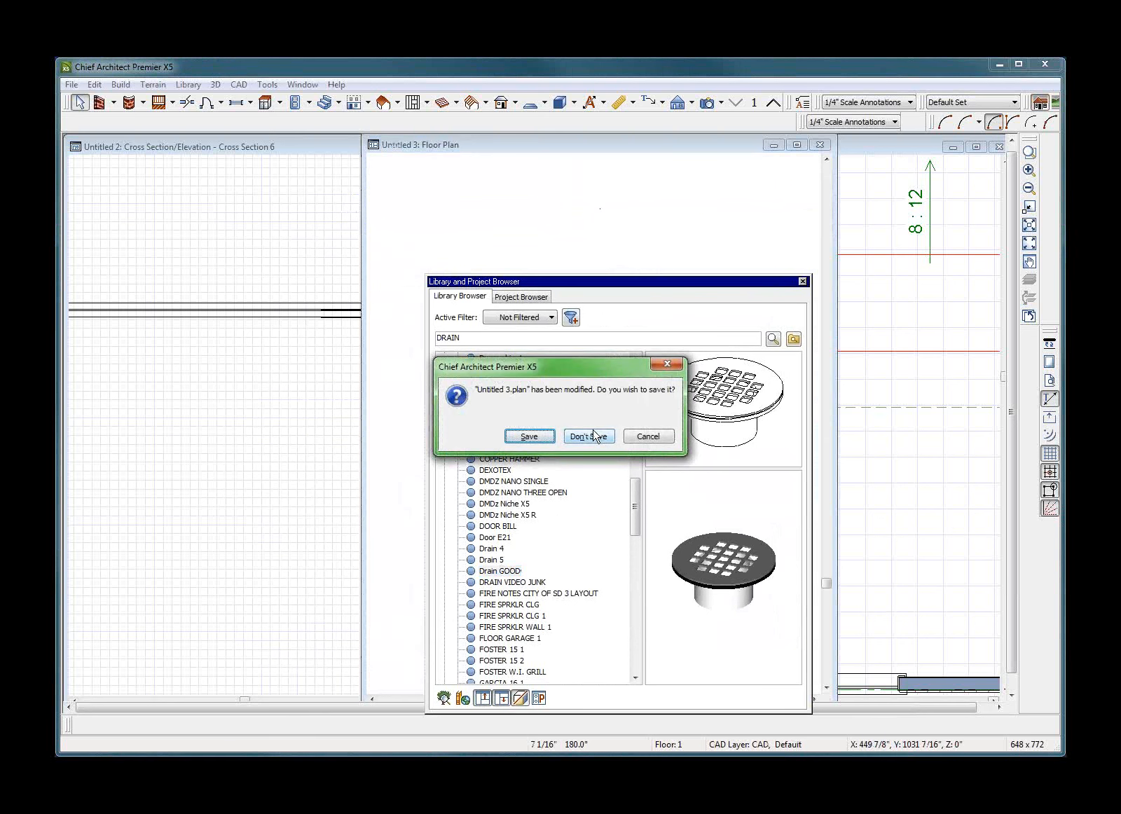
left_click(586, 436)
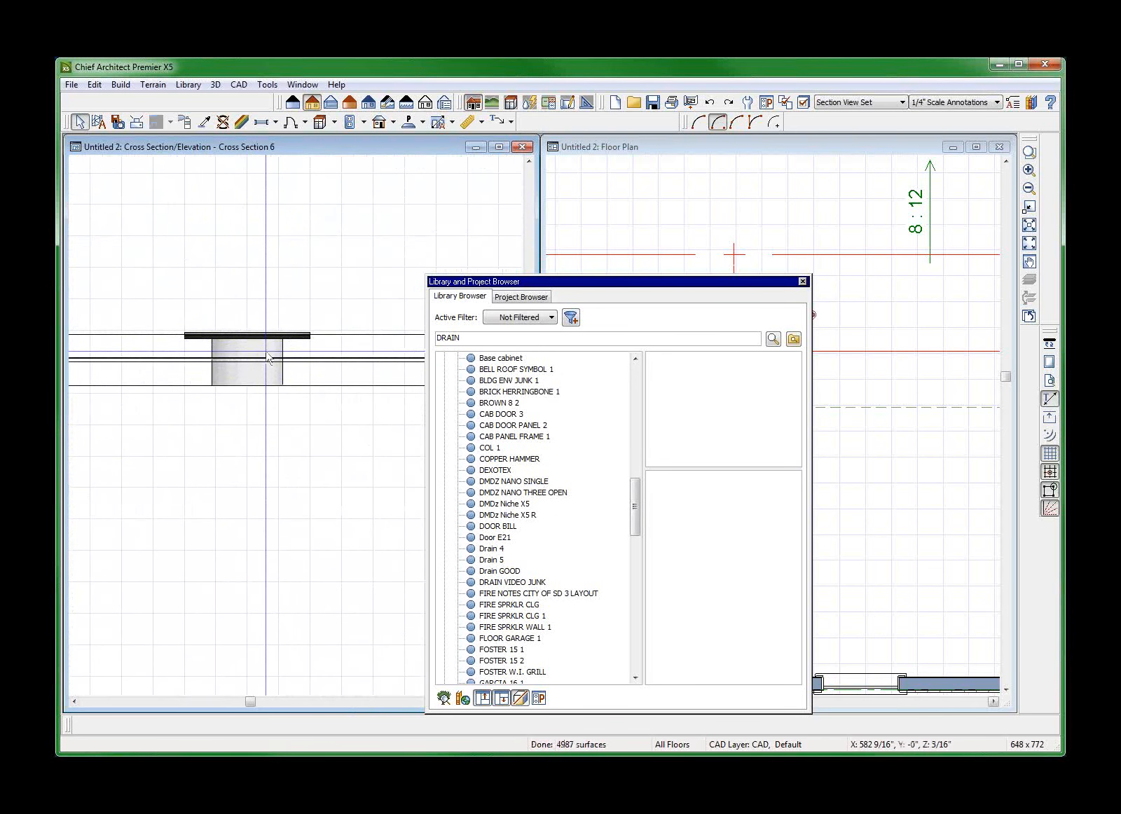
left_click(247, 350)
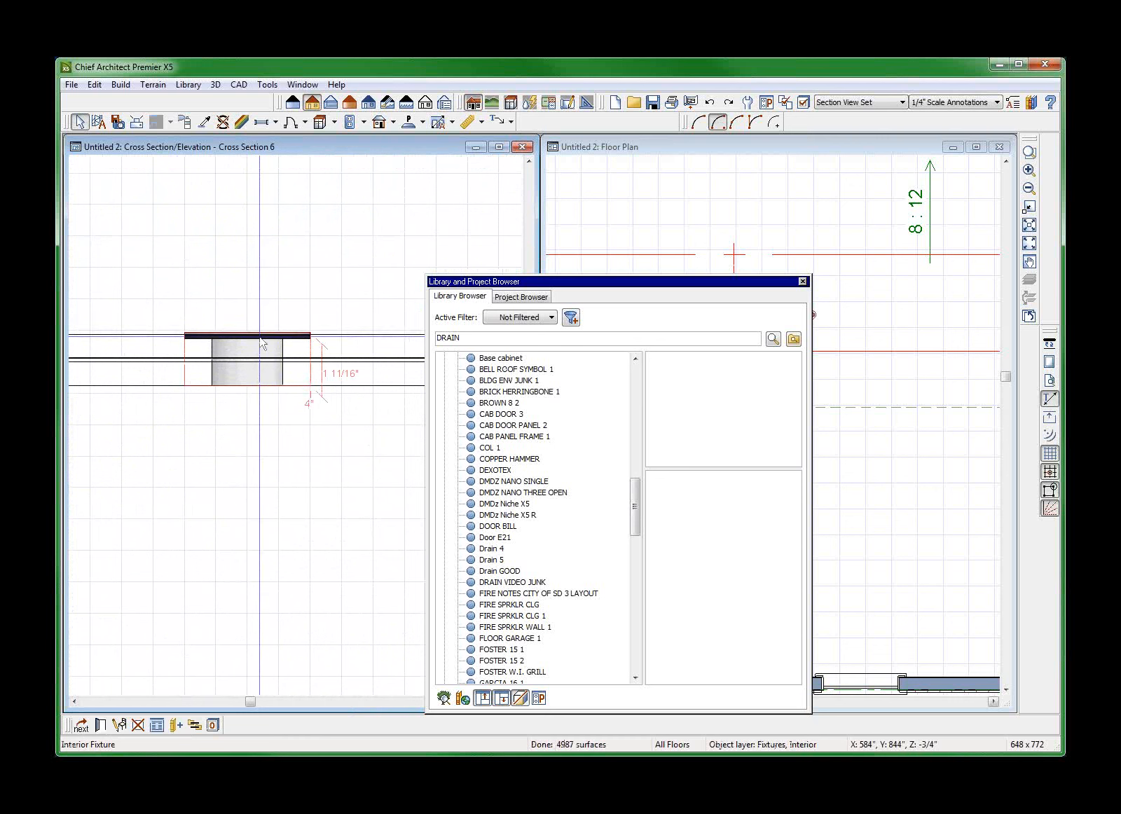
- Give the drain an XY stretch plane at Z+ 1" in its Sizing settings
right_click(243, 350)
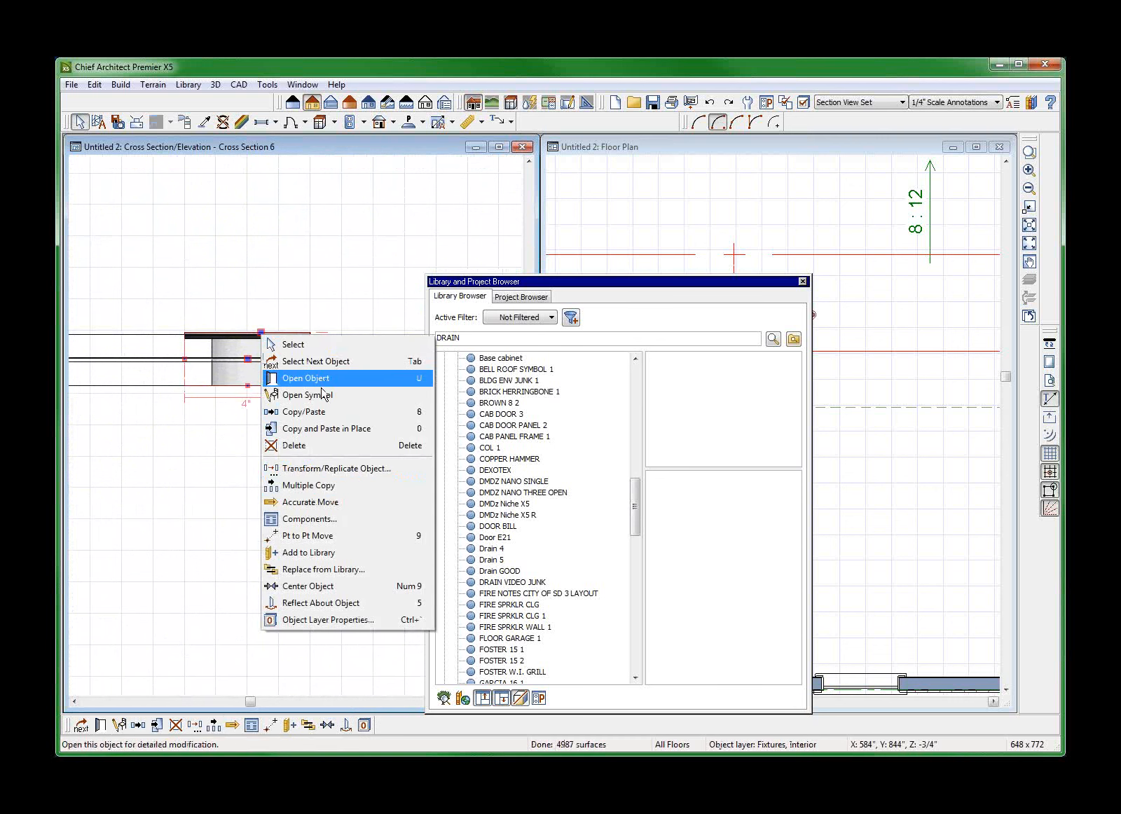
left_click(306, 377)
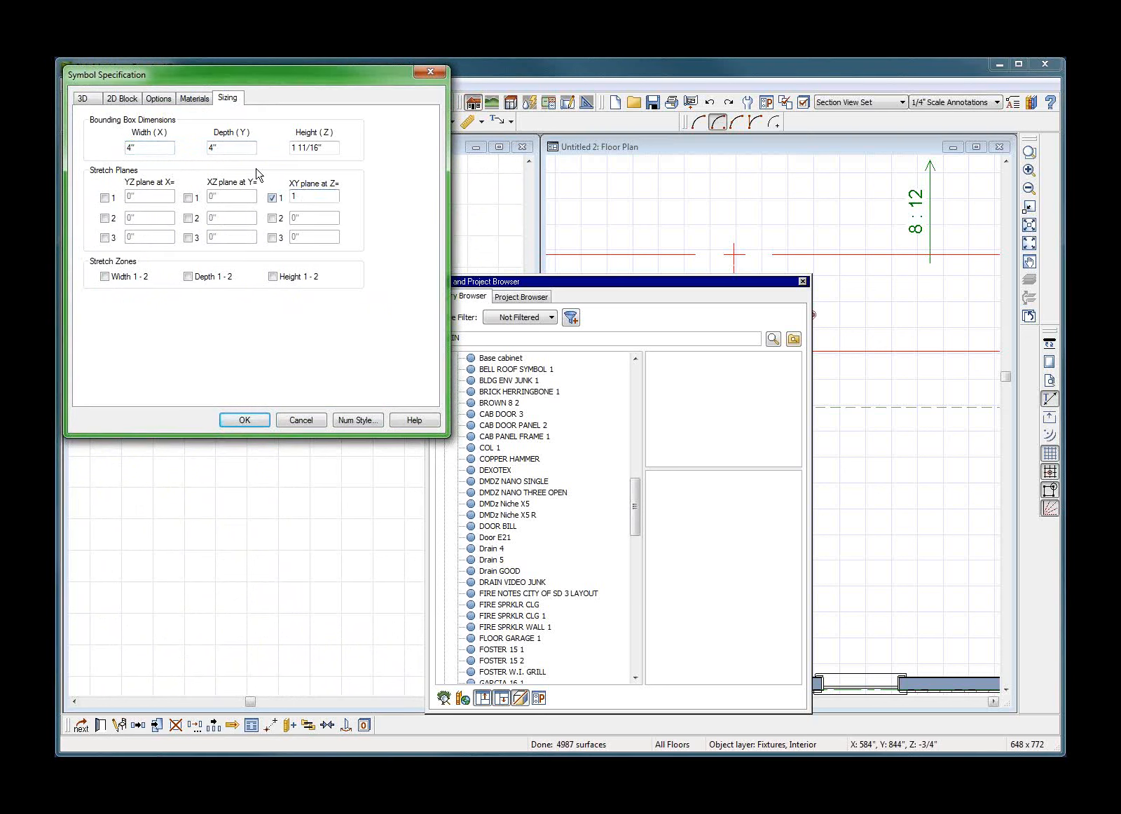
left_click(243, 420)
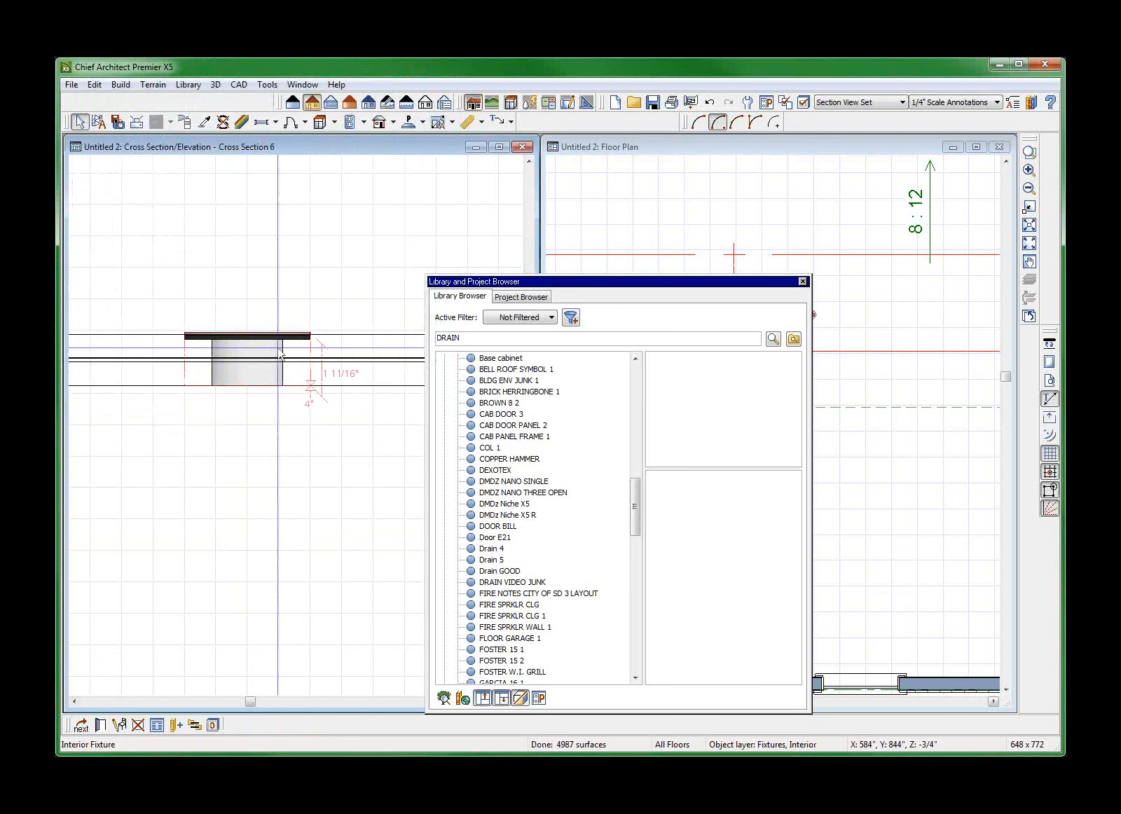
right_click(280, 356)
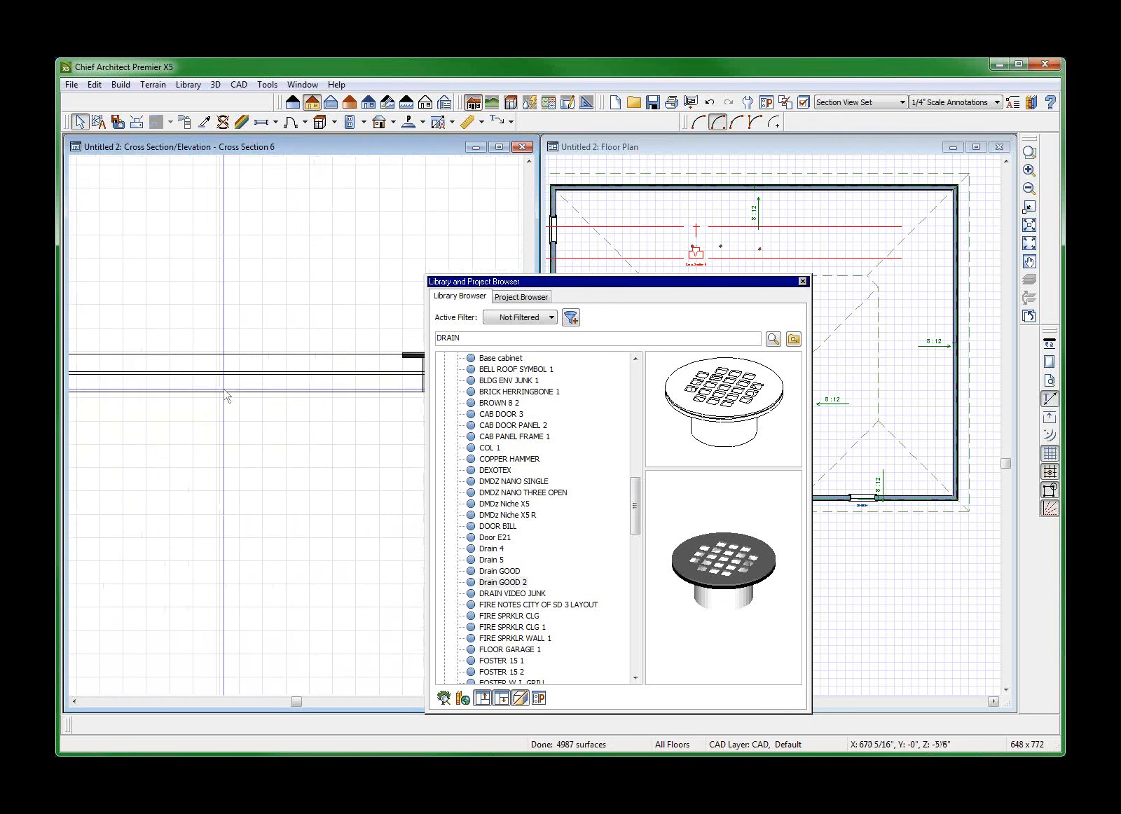
- Place Drain GOOD 2 on the cross-section floor line and select the placed drain
left_click(312, 366)
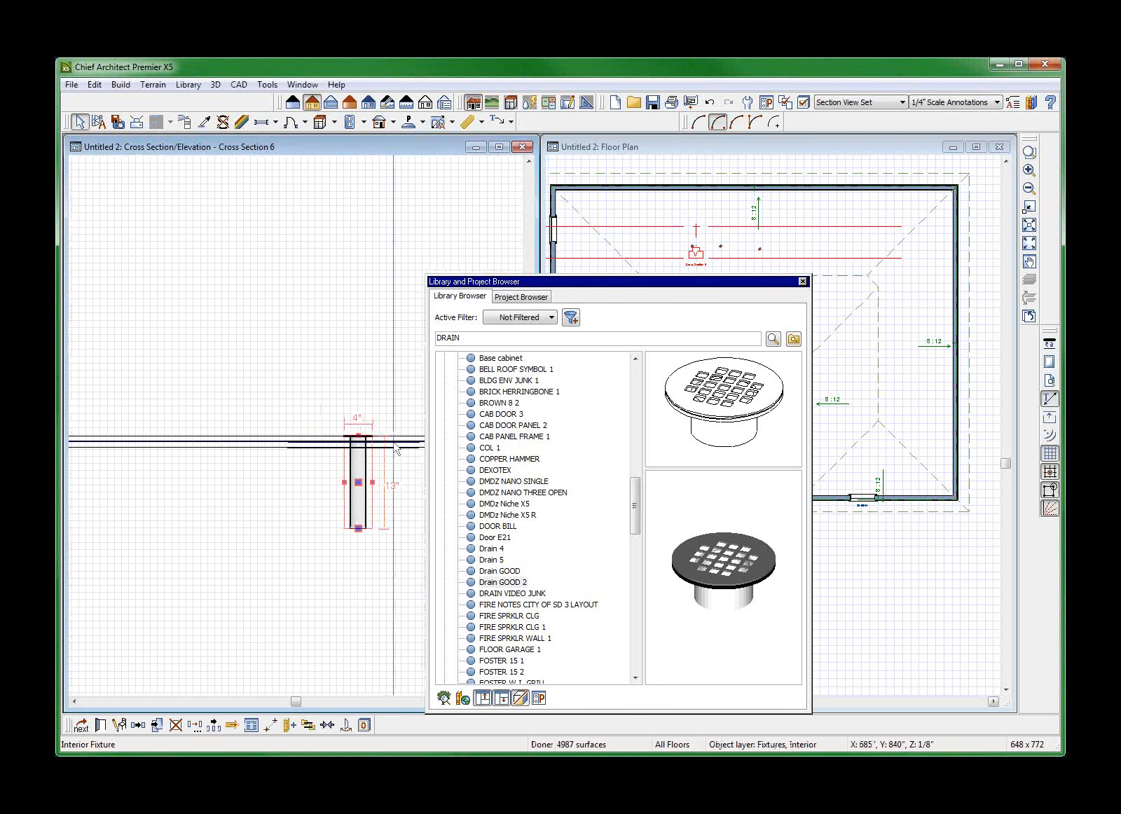
left_click(503, 581)
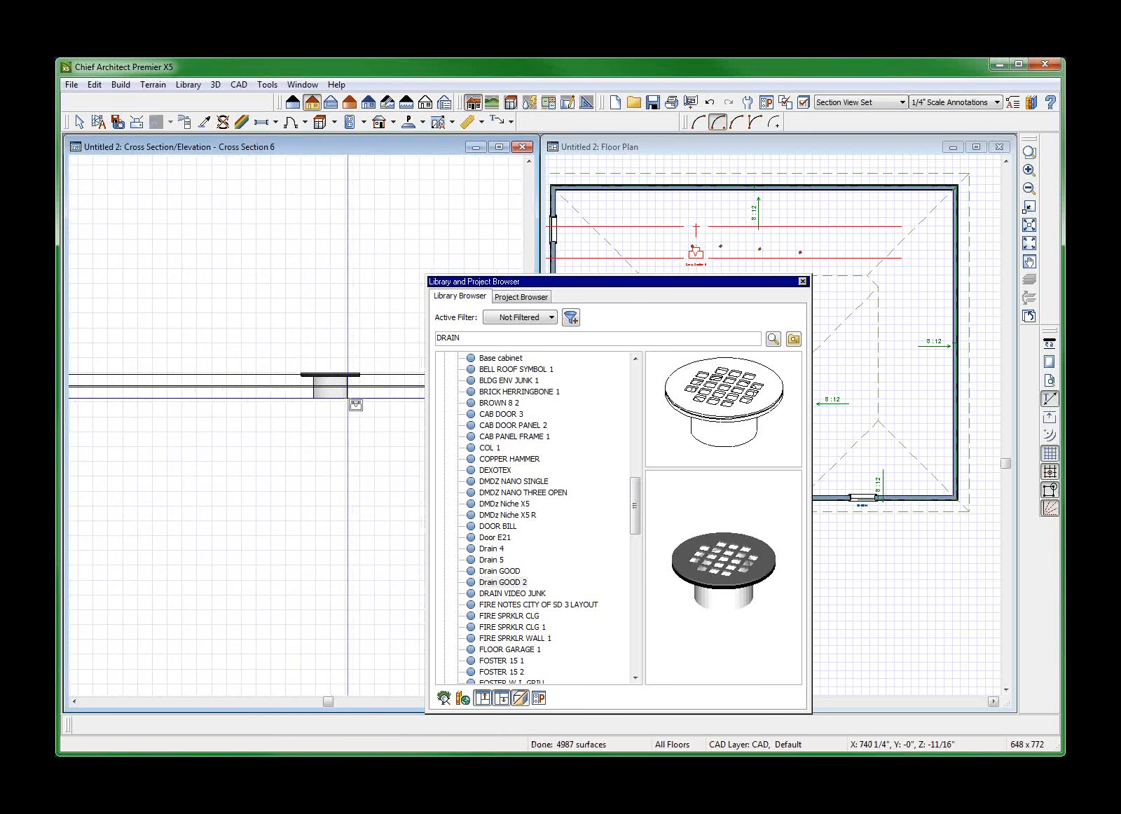
left_click(336, 383)
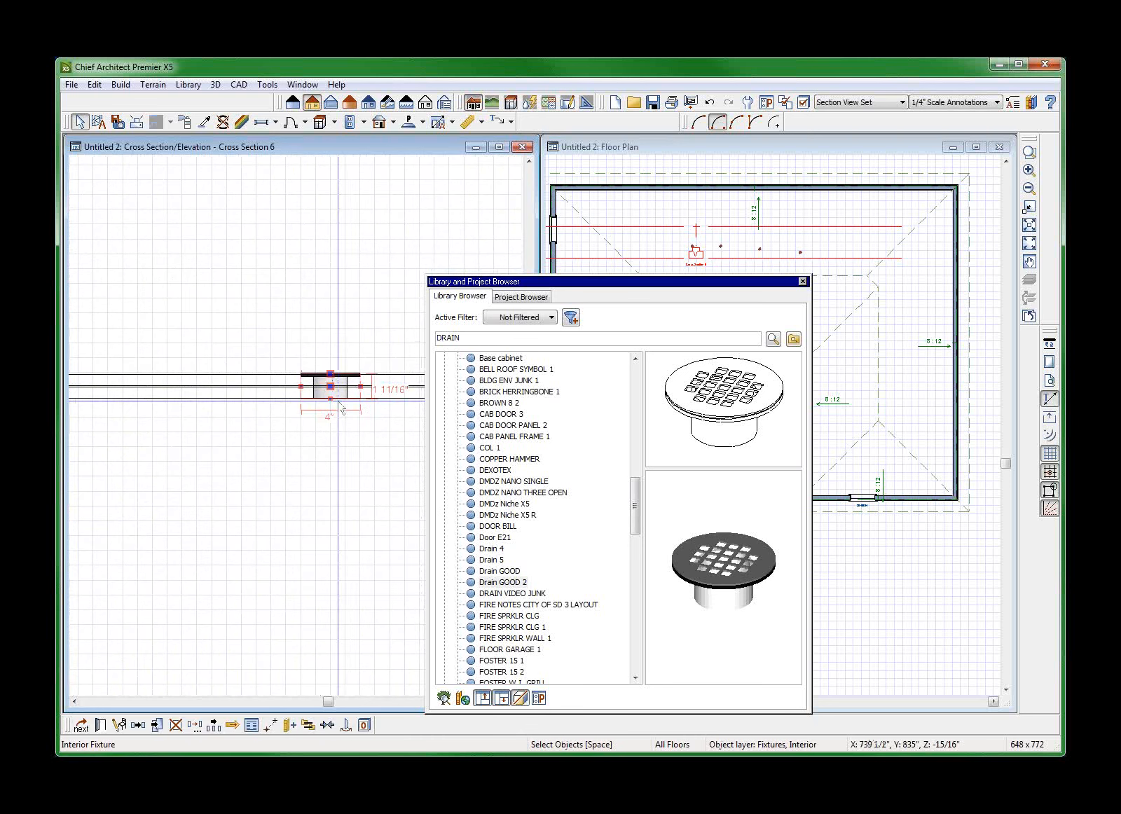